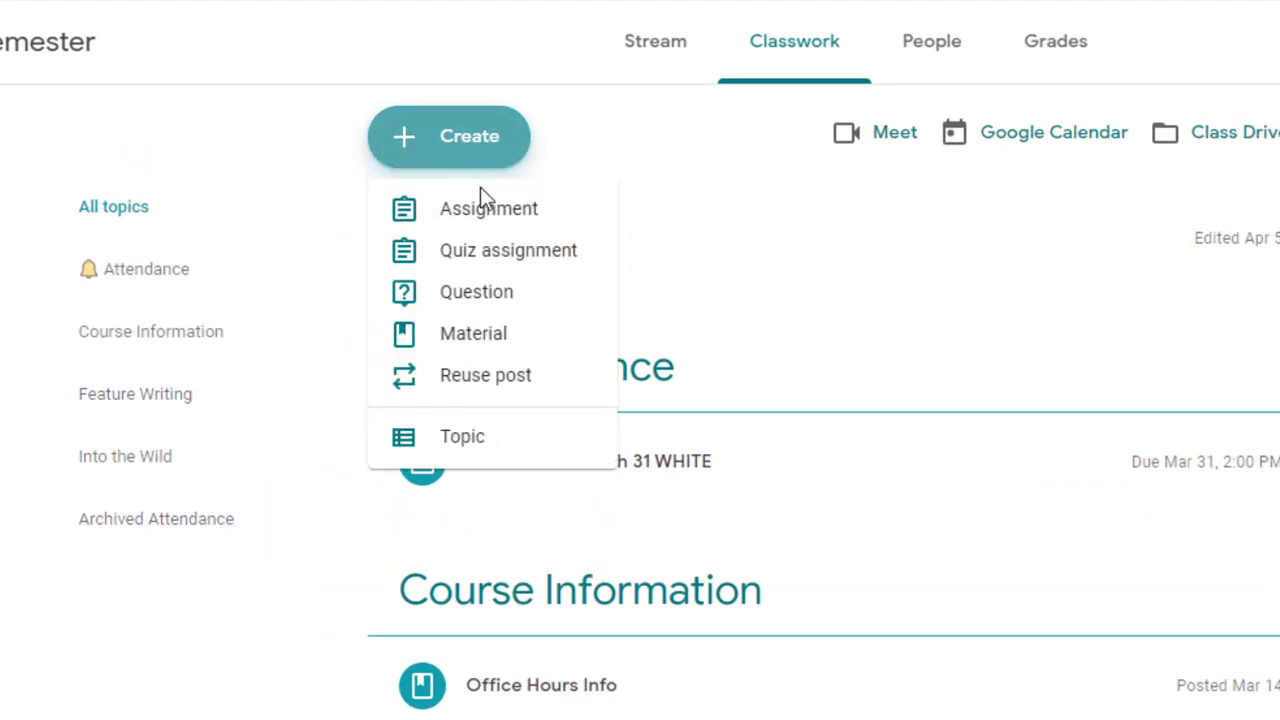
# - Cancel adding a new topic and go to the 'emoji keyboard online' search results
pyautogui.click(462, 436)
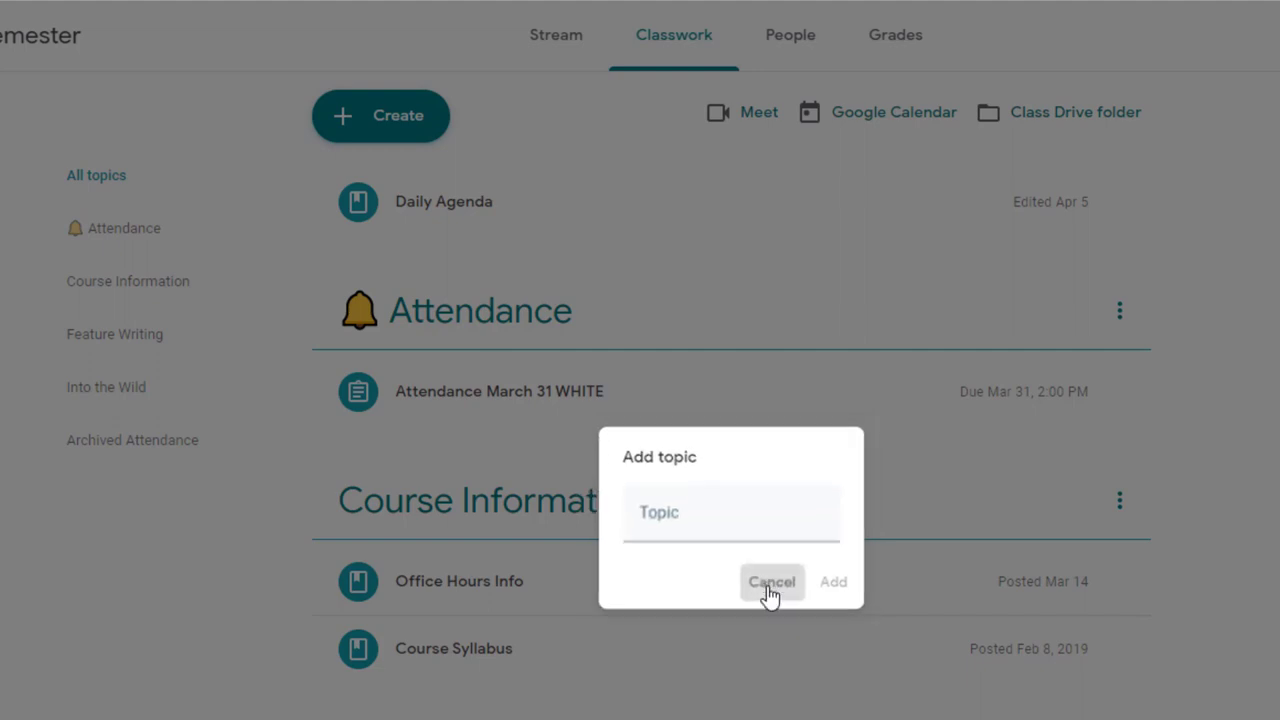
pyautogui.click(771, 582)
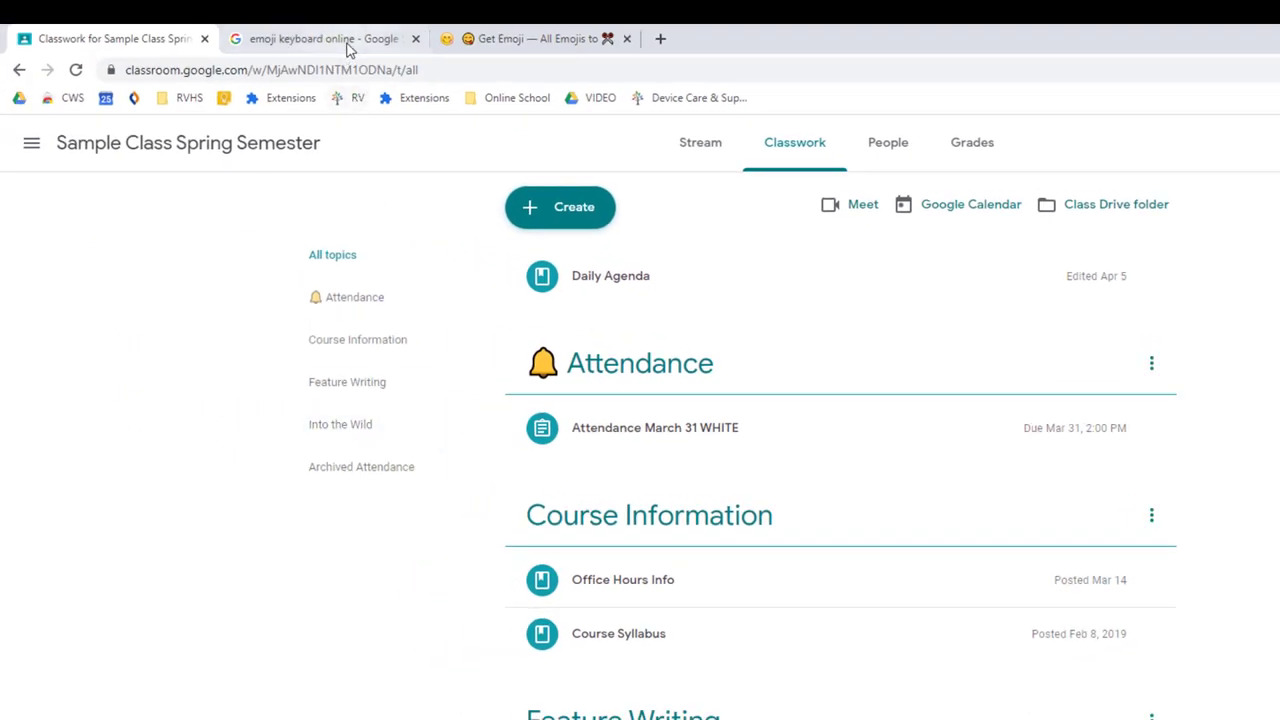
pyautogui.click(320, 38)
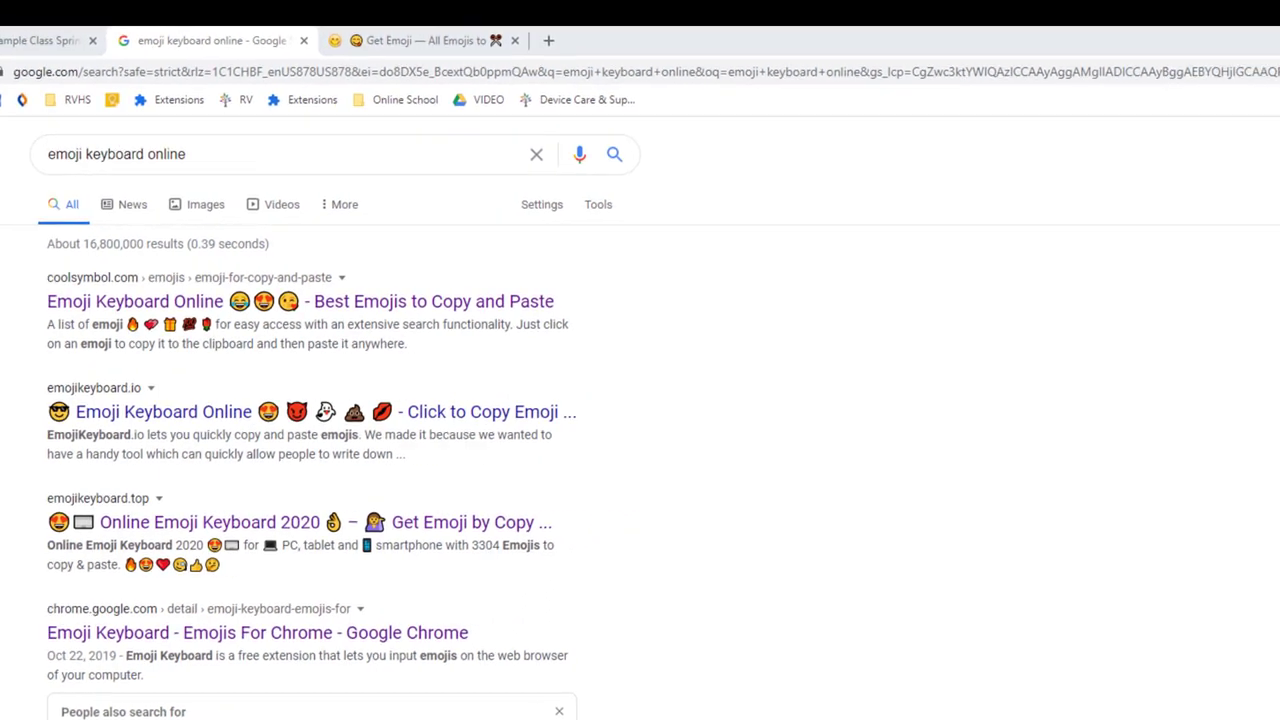
# - Search 'mega' in the Emoji Keyboard extension to copy the megaphone emoji, then return to Classroom
pyautogui.click(1170, 109)
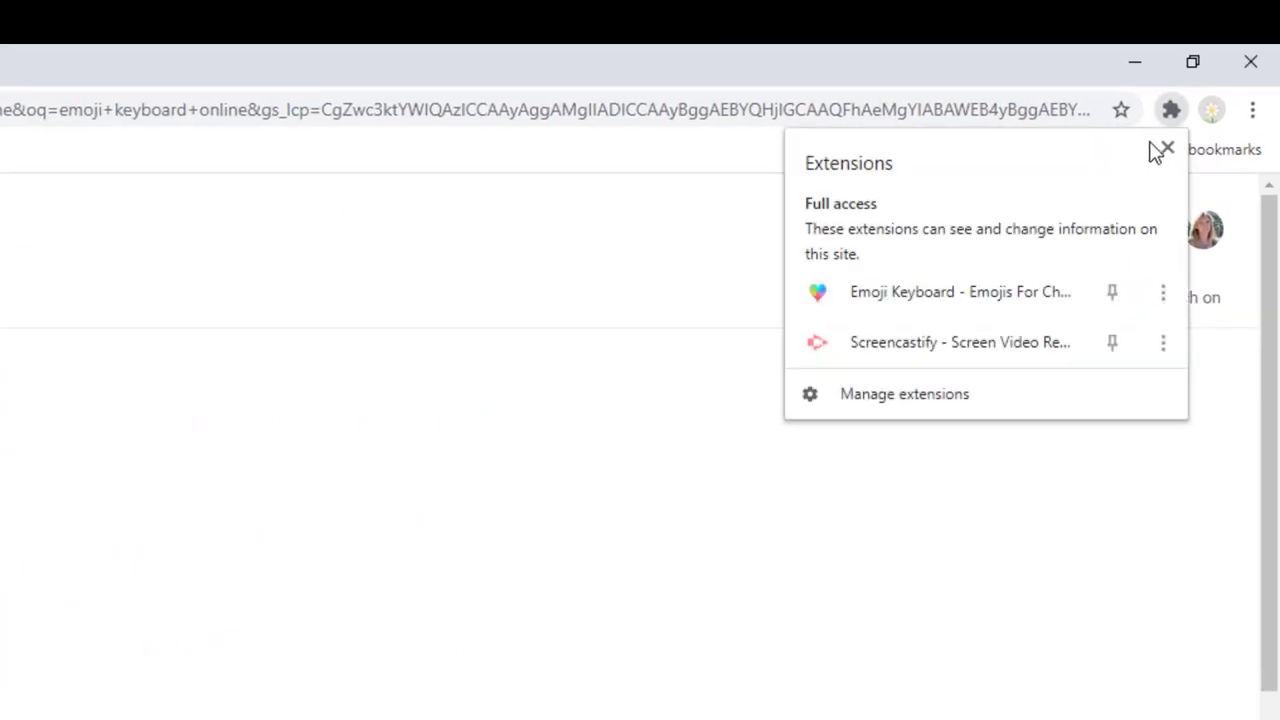
pyautogui.click(1130, 110)
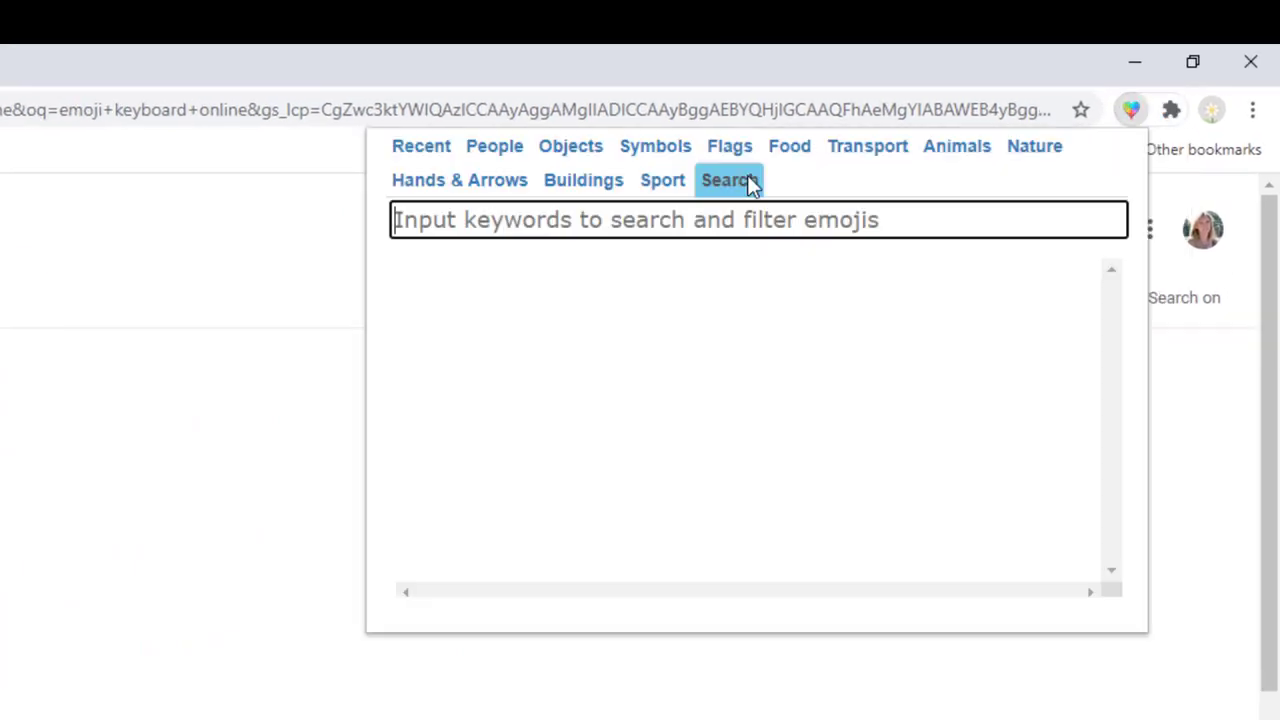
pyautogui.write('megaphone')
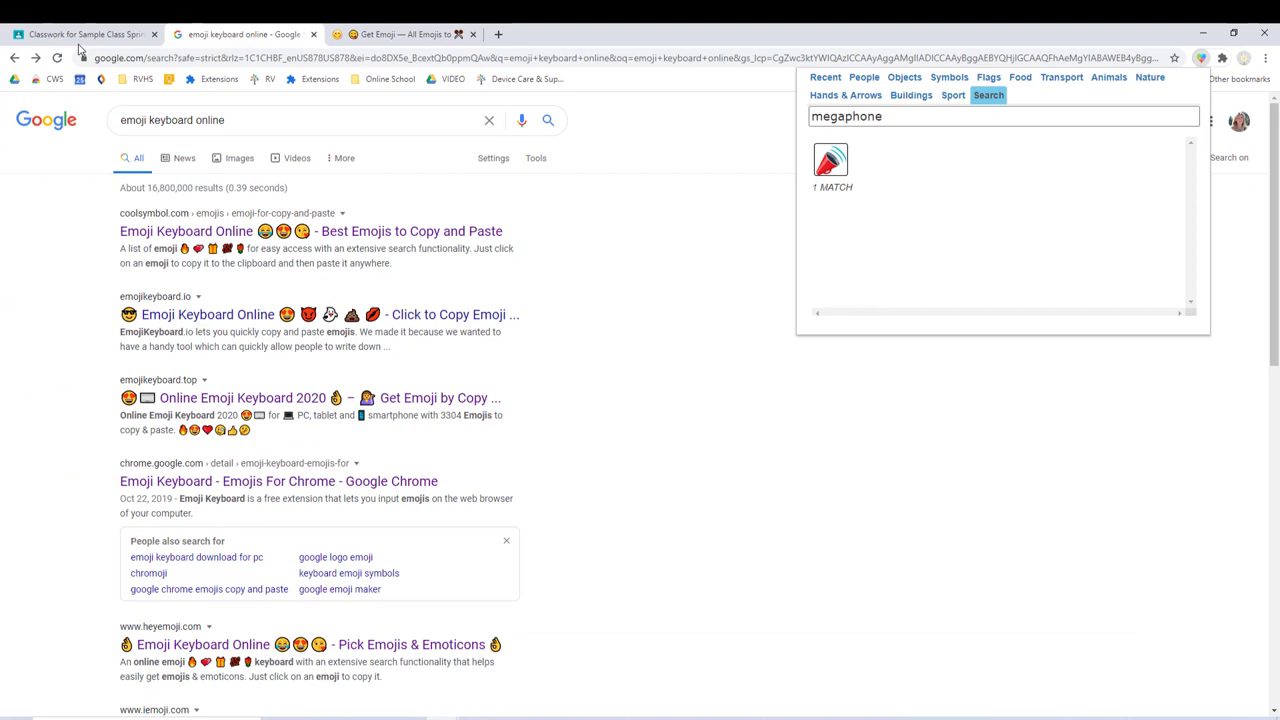
pyautogui.click(85, 34)
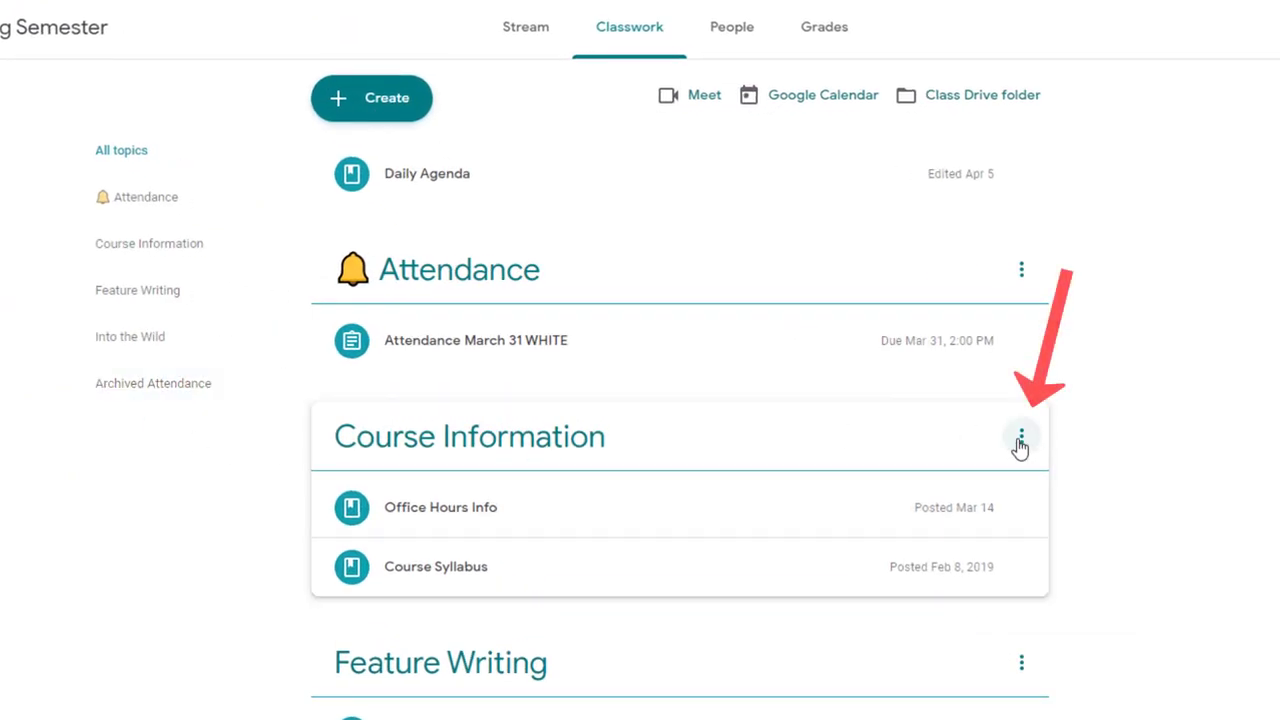
# - Rename the Course Information topic with the megaphone emoji pasted before its name
pyautogui.click(1021, 436)
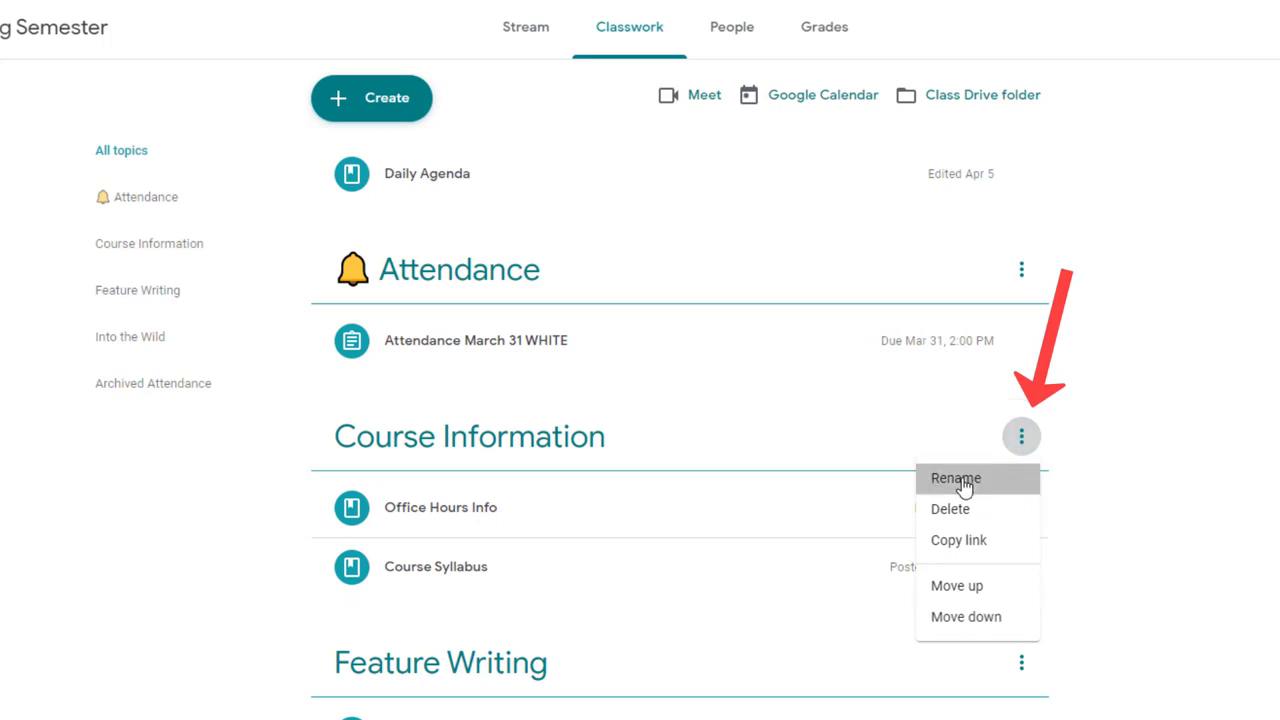
pyautogui.click(955, 478)
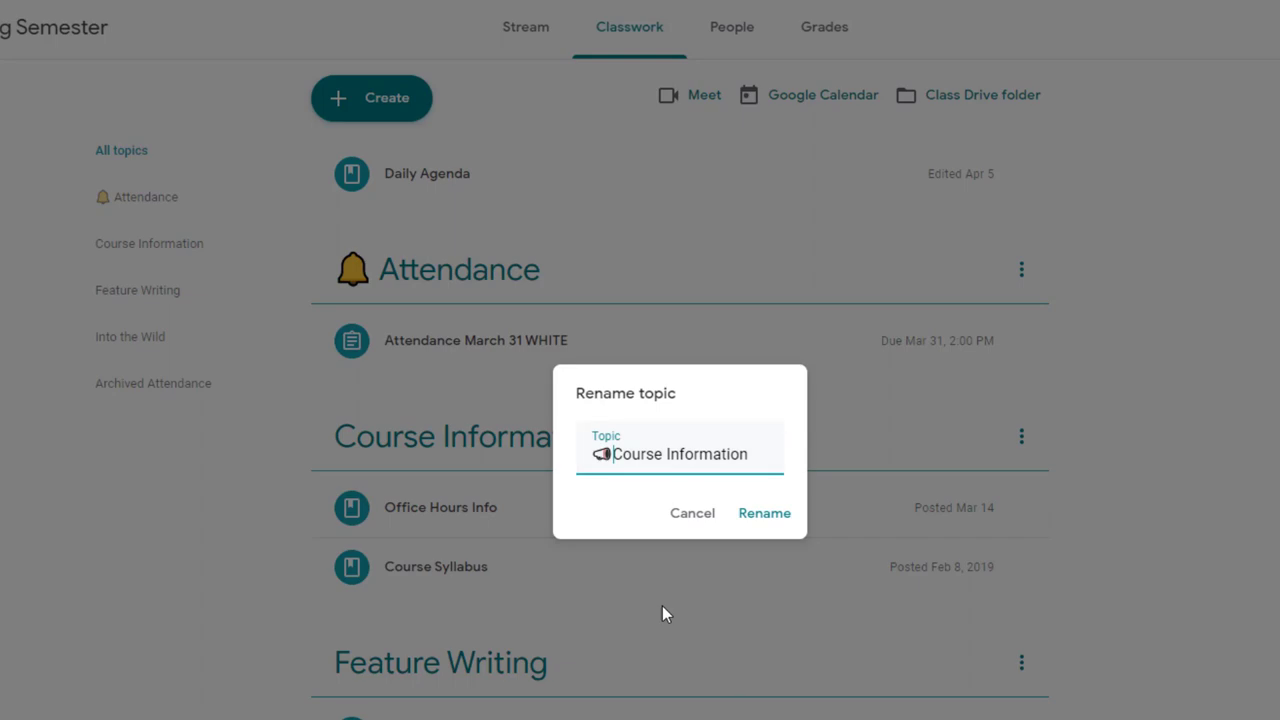
pyautogui.click(764, 513)
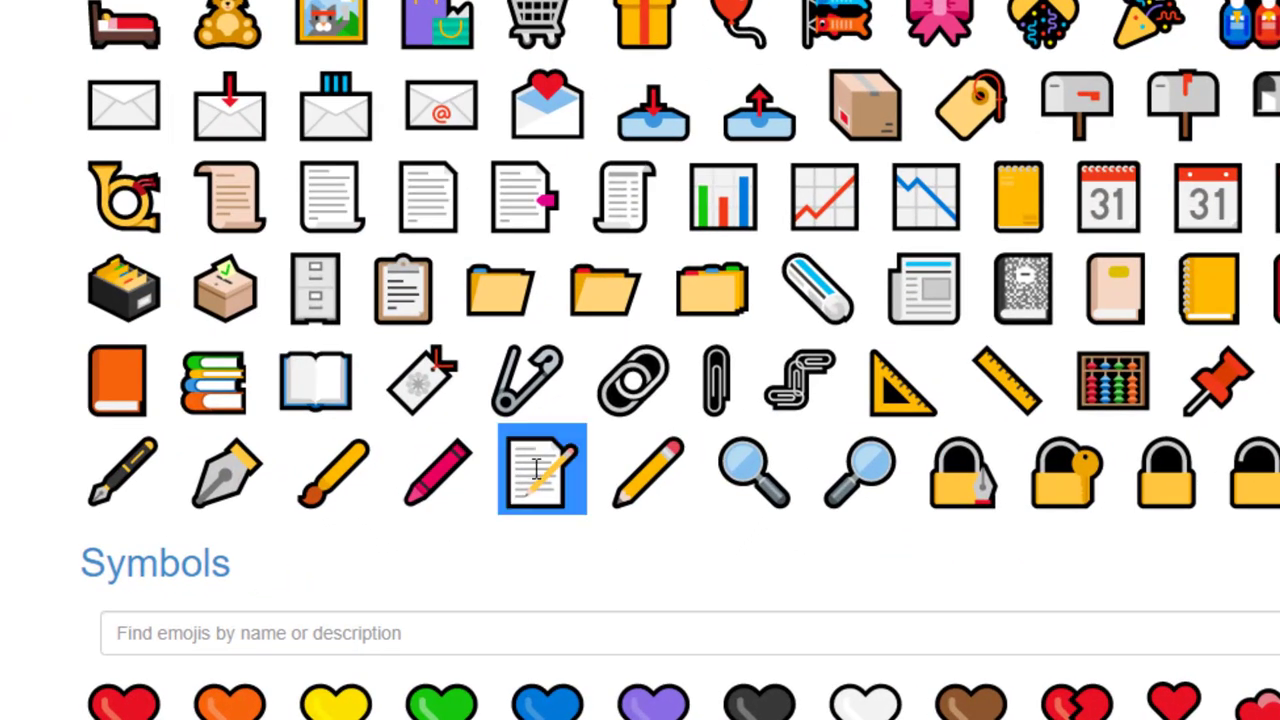
pyautogui.moveTo(592, 495)
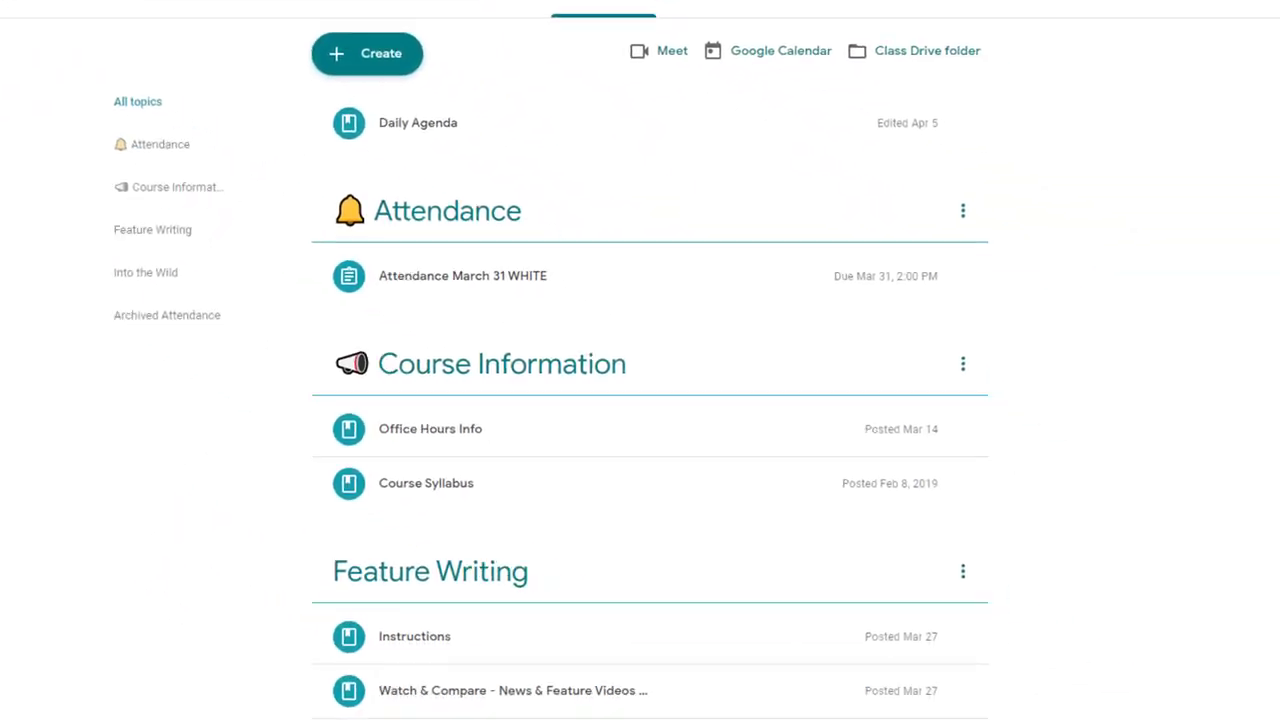
# - Rename the Feature Writing topic with the memo emoji pasted before its name
pyautogui.click(918, 281)
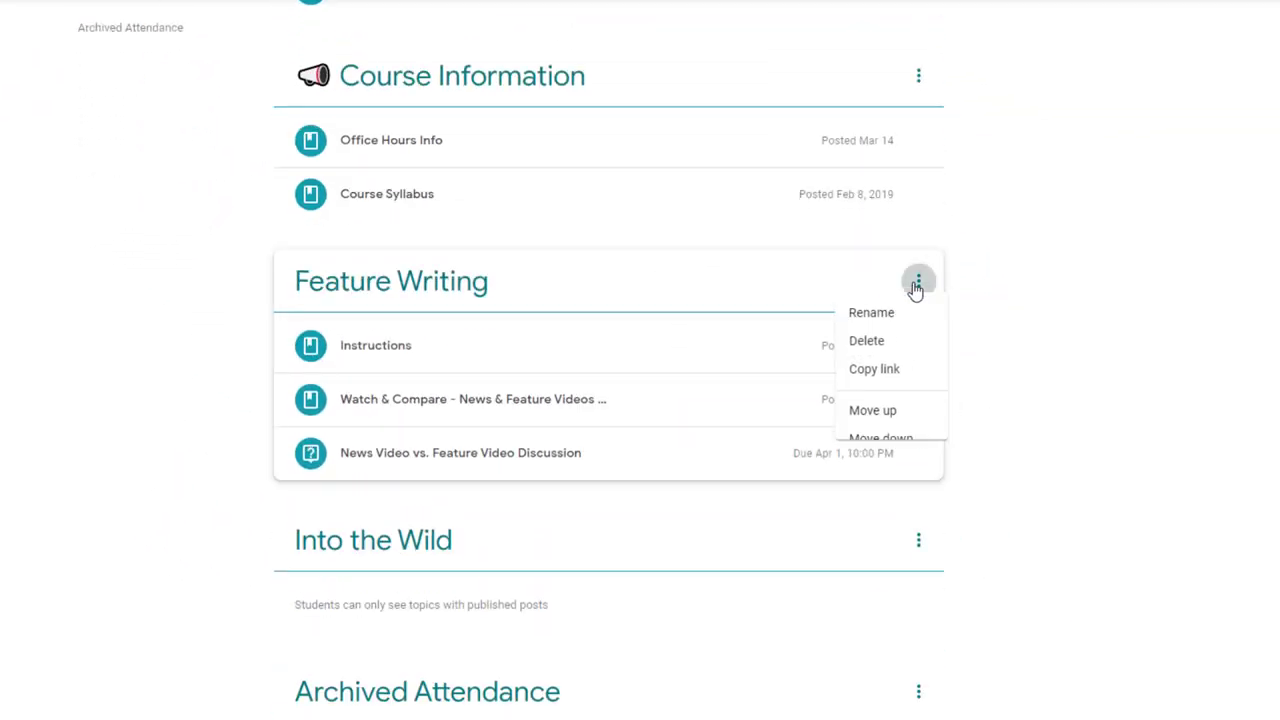
pyautogui.click(871, 312)
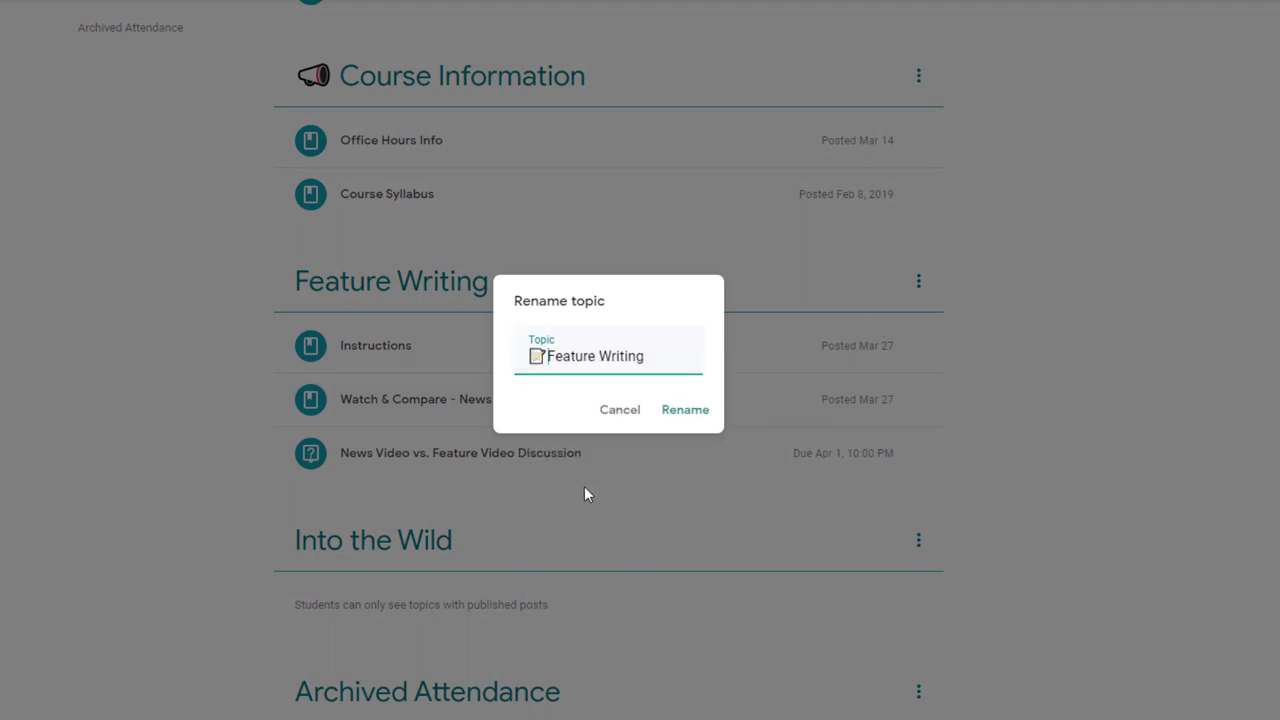
pyautogui.click(684, 409)
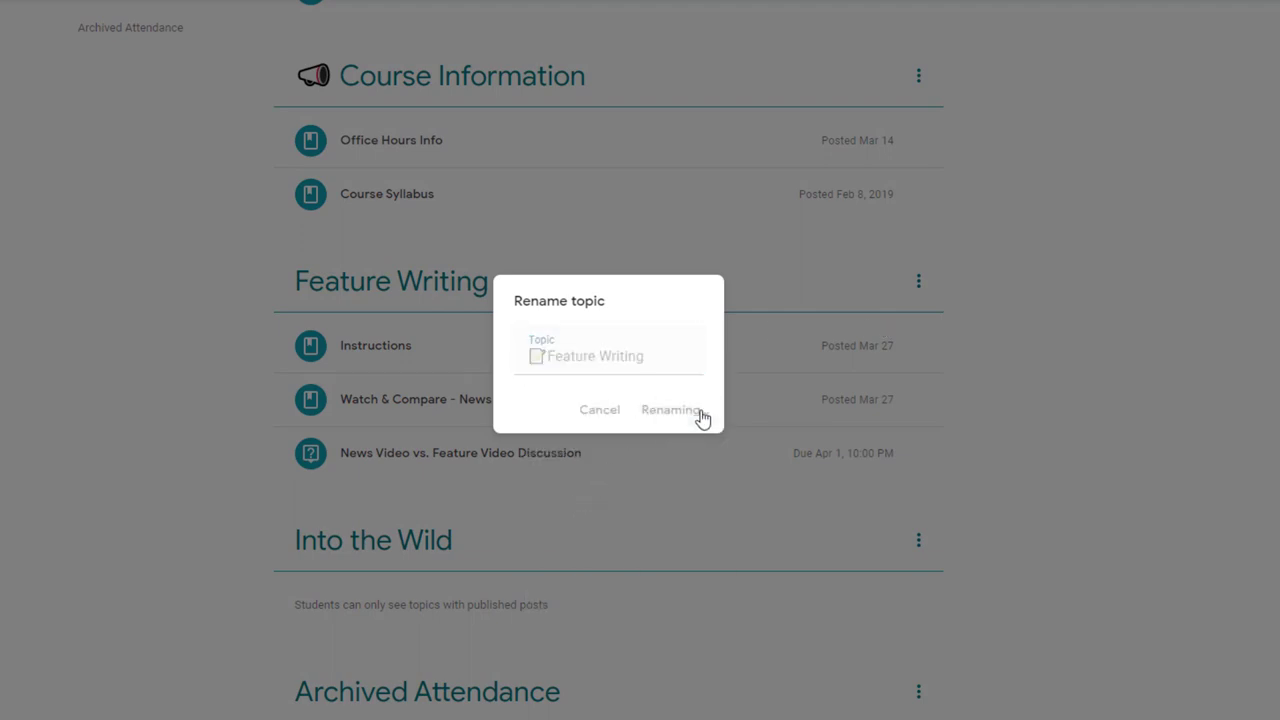
pyautogui.click(670, 410)
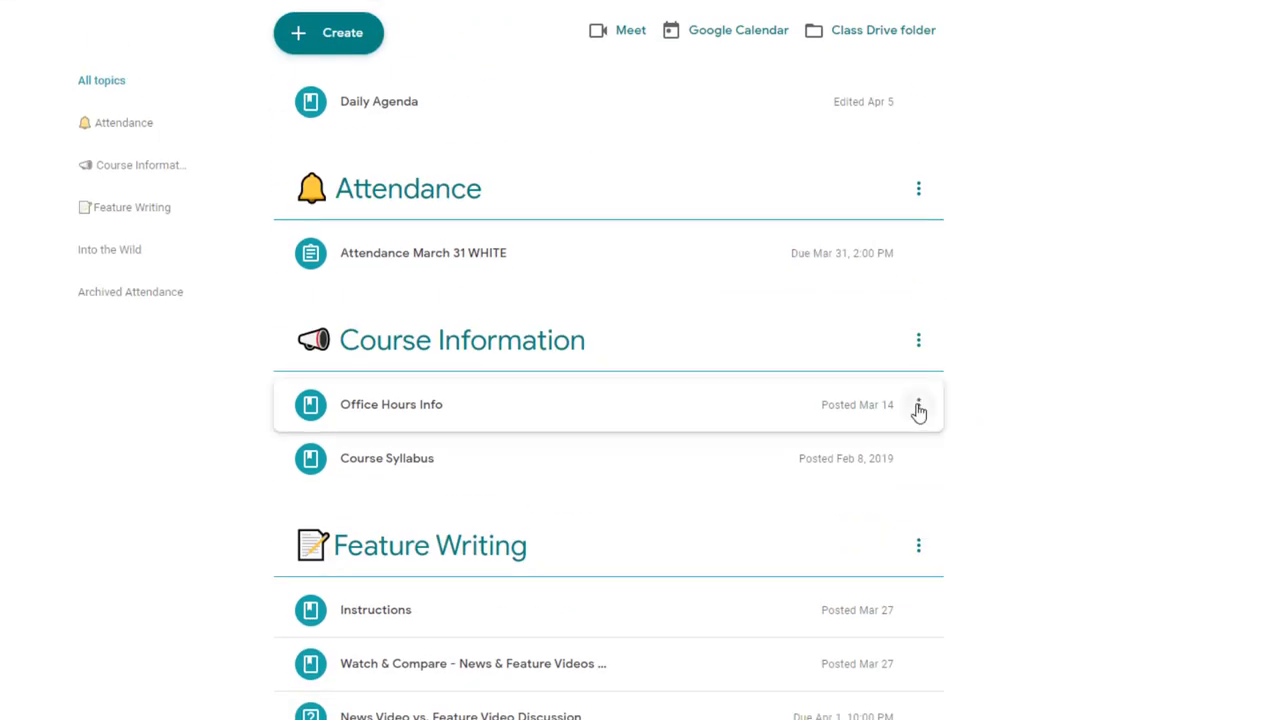